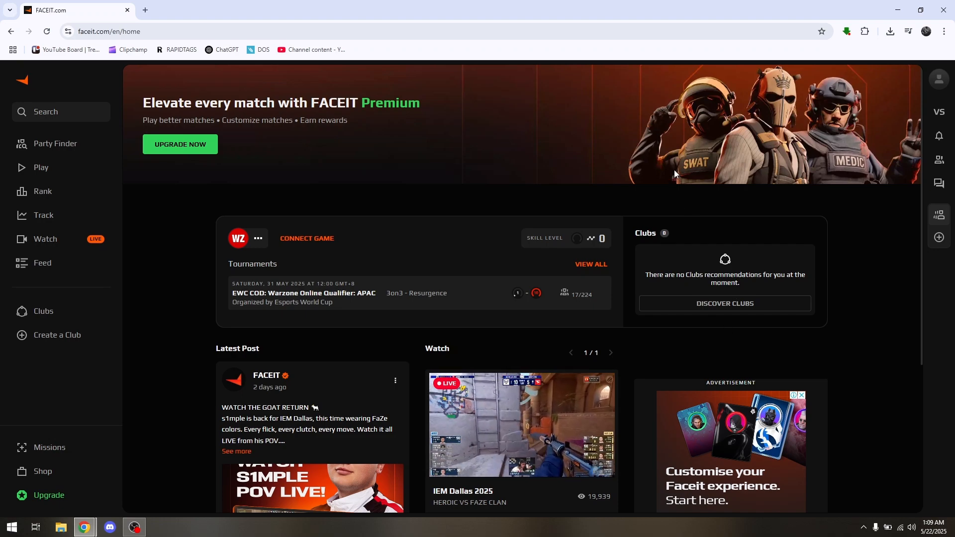
Step: Scroll the FACEIT home page around the Matches panel, which lists no matches yet
scroll("down", 3)
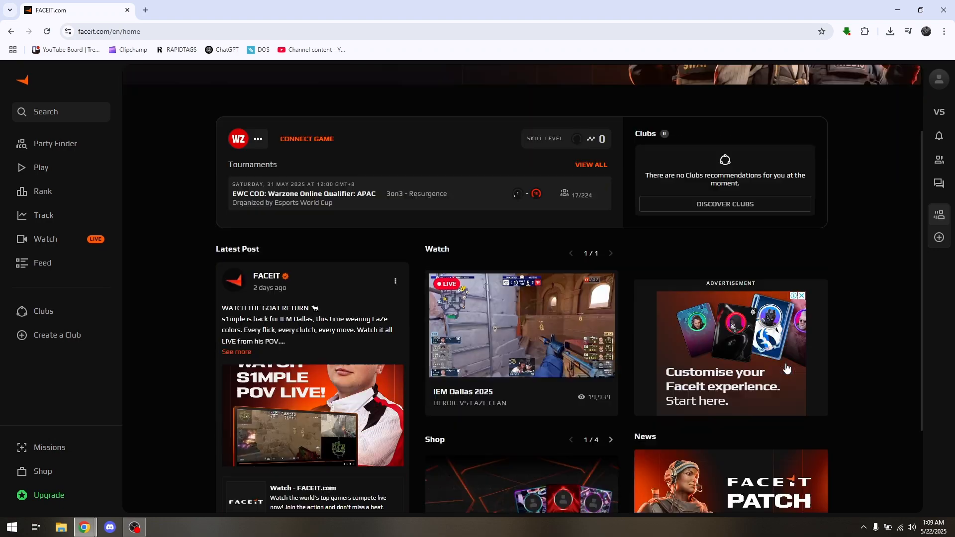
scroll("up", 3)
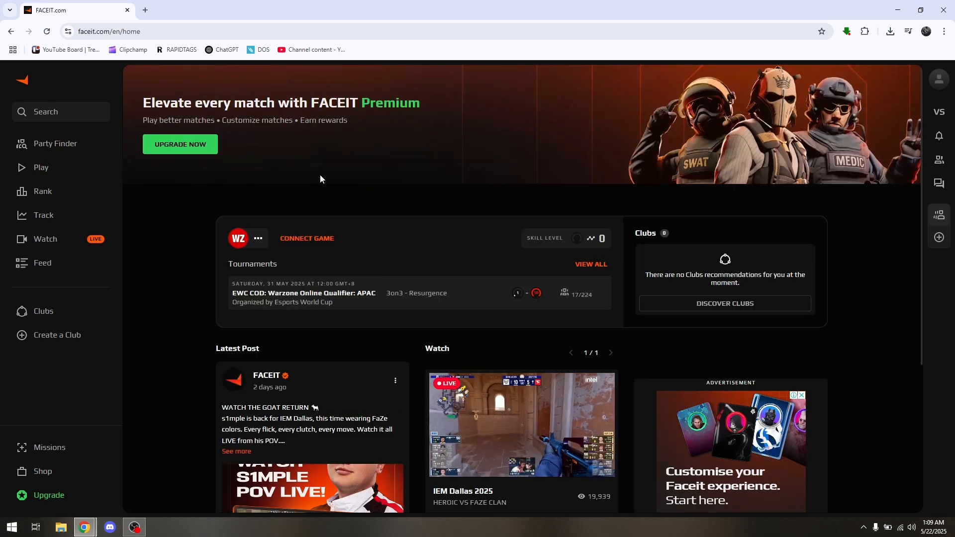
mouse_move(398, 196)
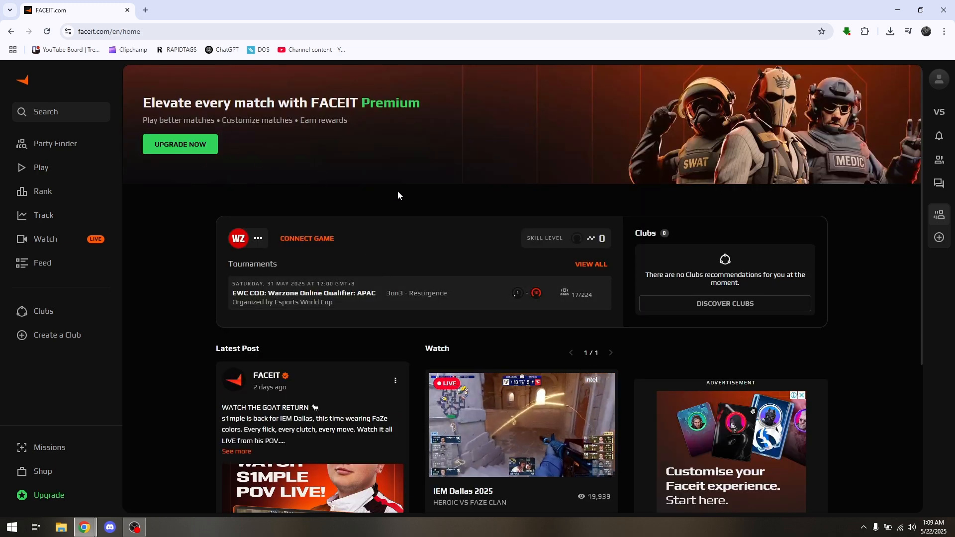
mouse_move(574, 216)
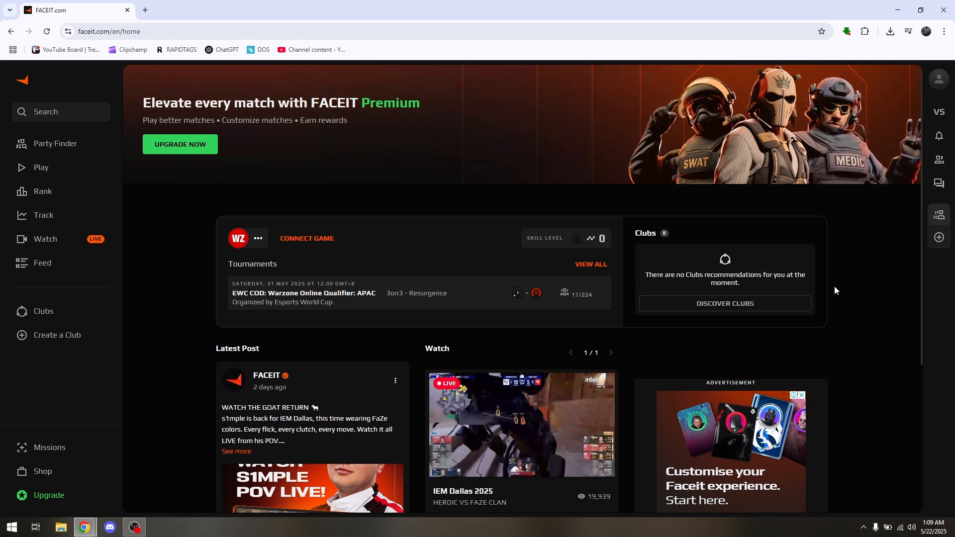
scroll("down", 3)
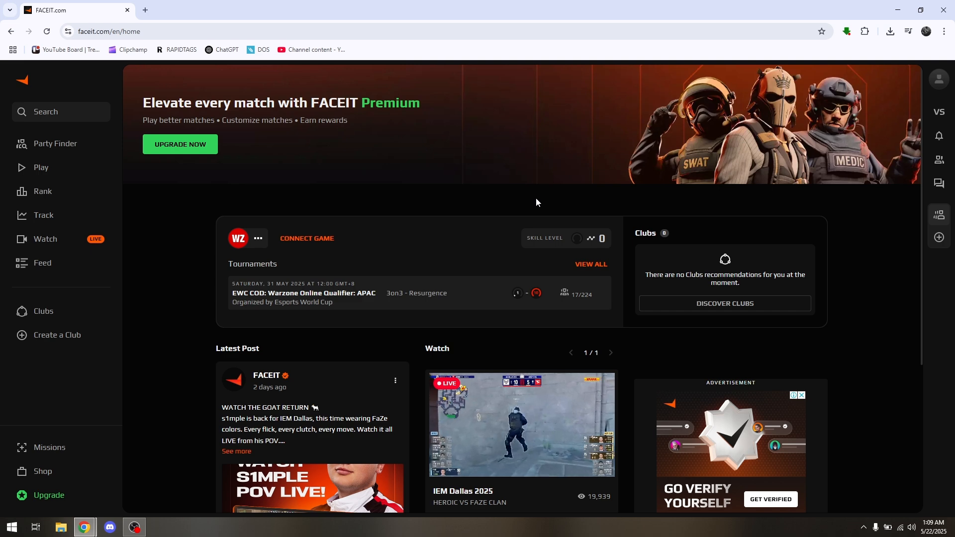
mouse_move(454, 184)
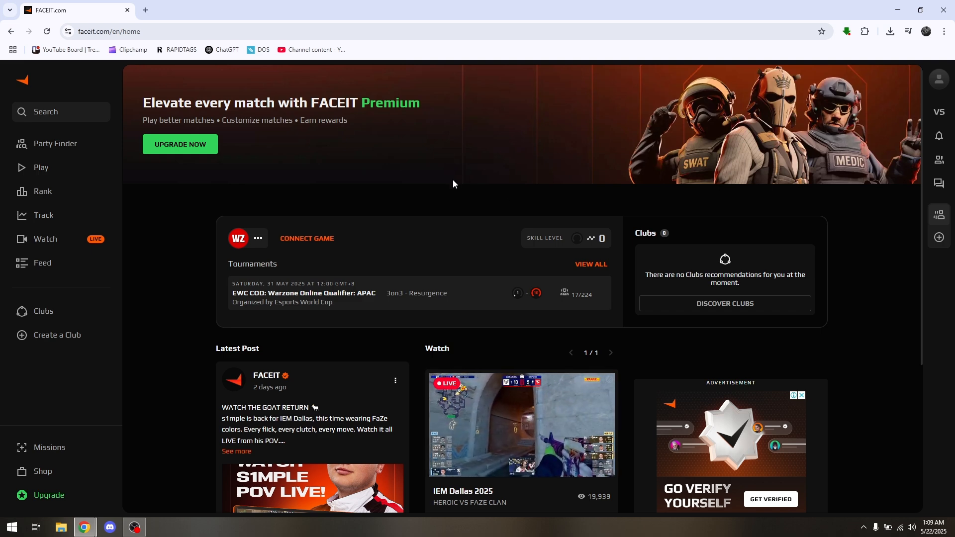
mouse_move(939, 111)
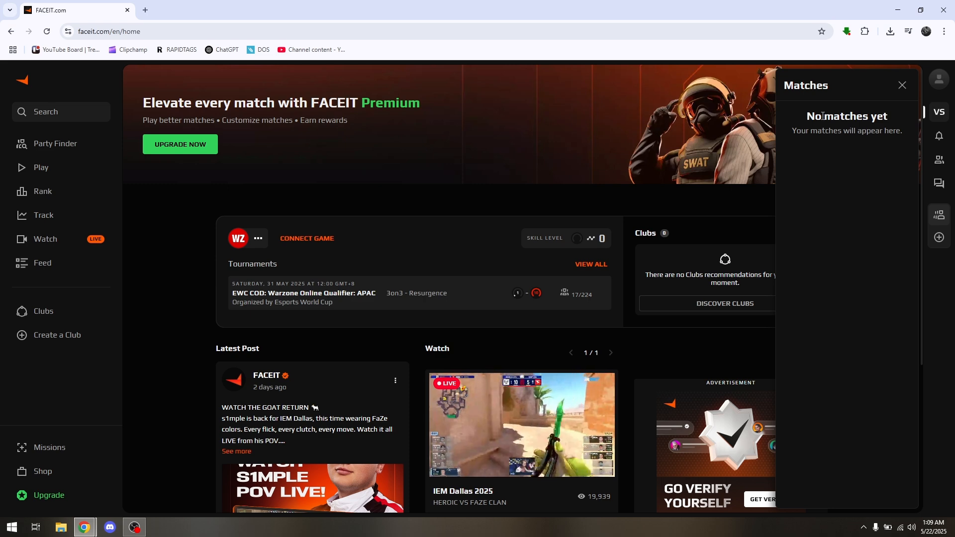
mouse_move(834, 320)
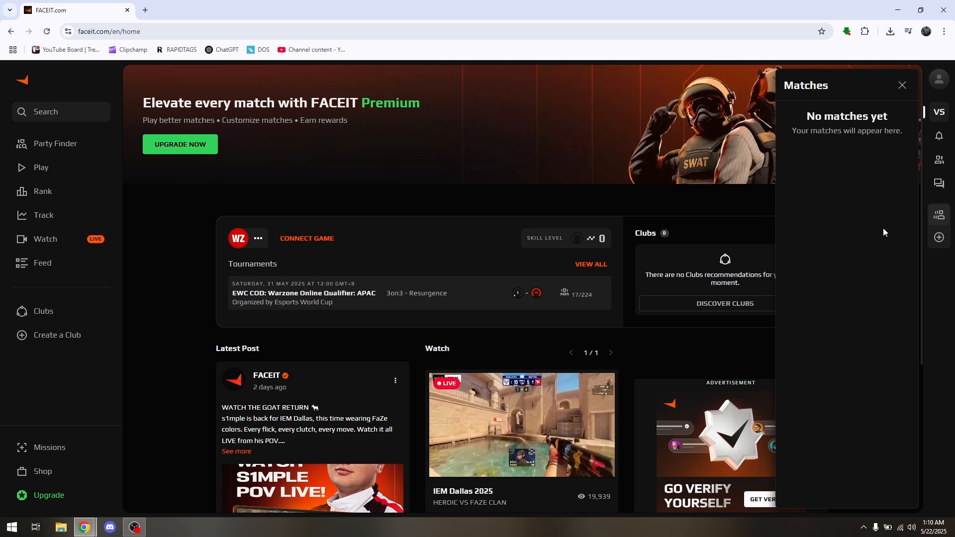
Step: Close the empty Matches panel and scroll the home page through posts, shop and news, then back up
left_click(902, 84)
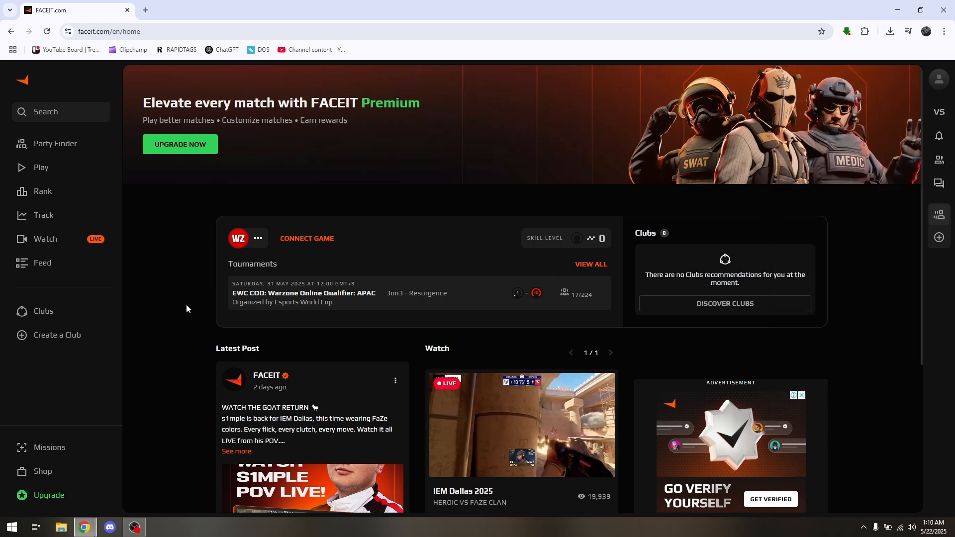
scroll("down", 3)
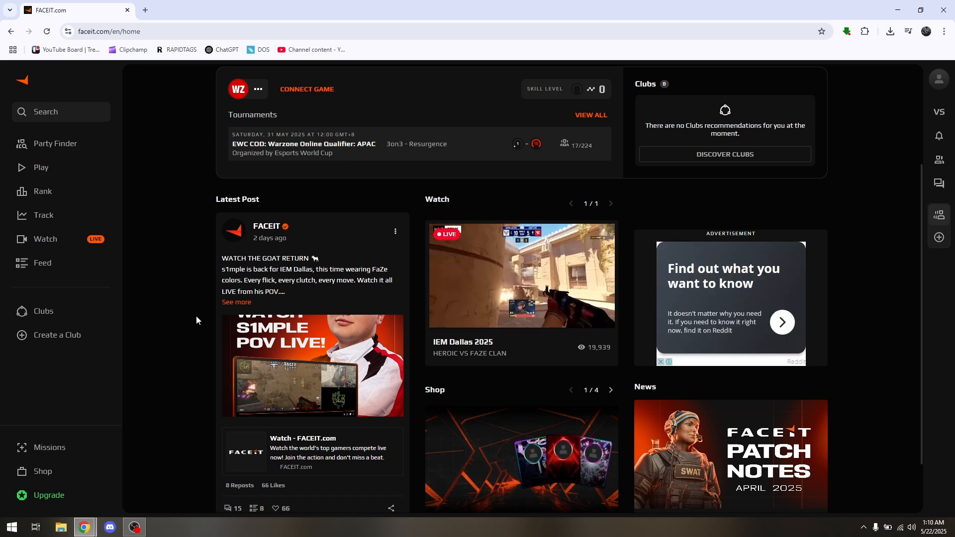
scroll("down", 3)
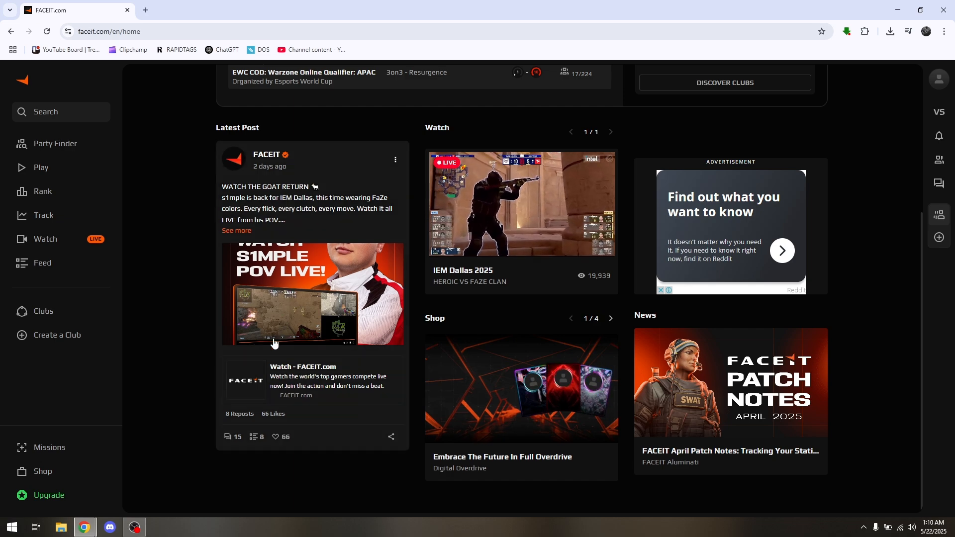
scroll("up", 3)
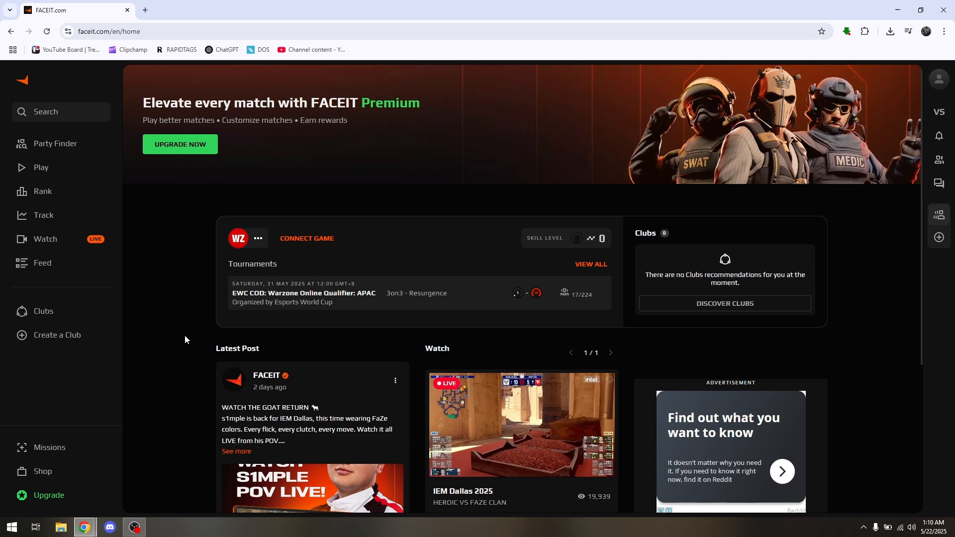
mouse_move(196, 349)
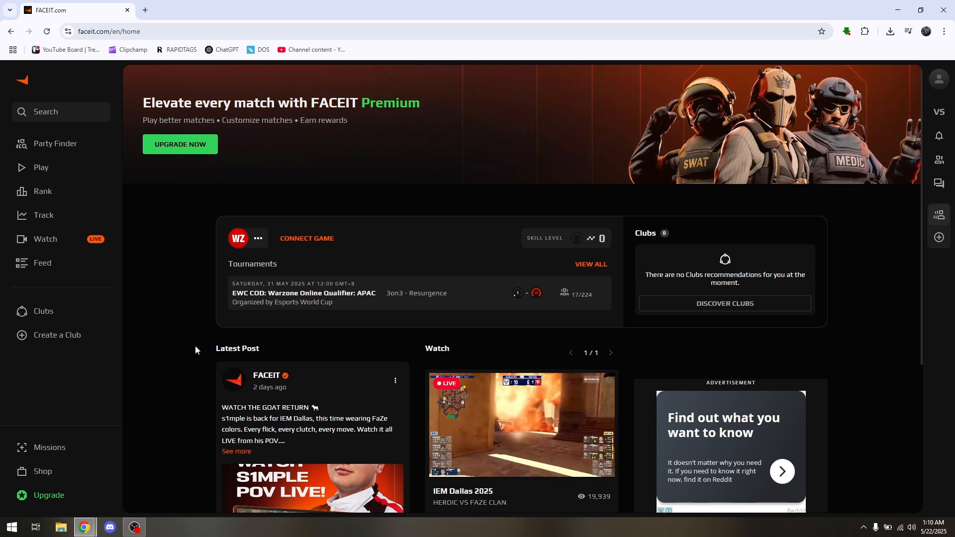